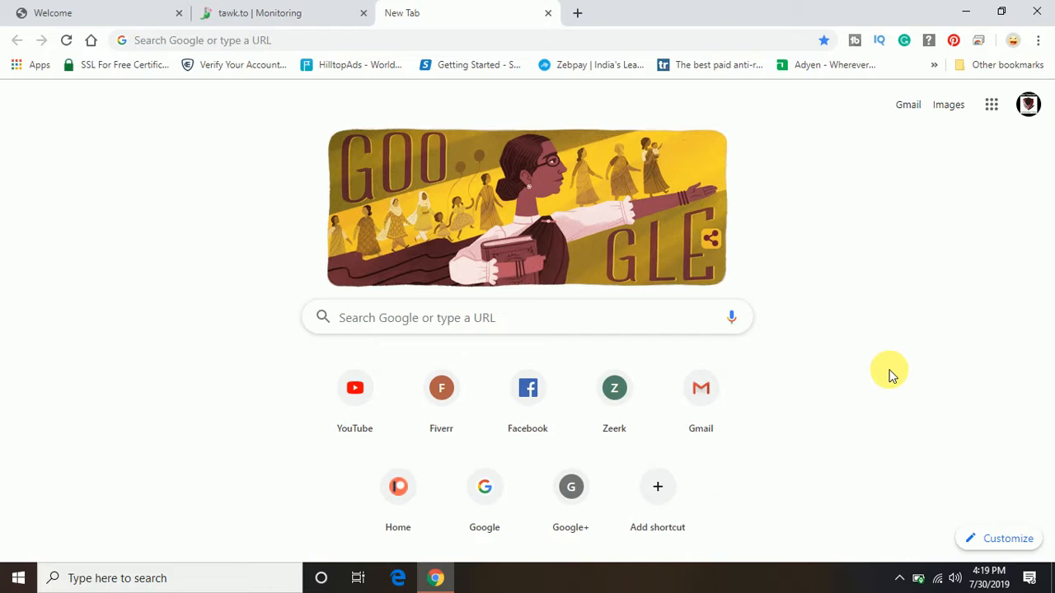
mouse_move(470, 46)
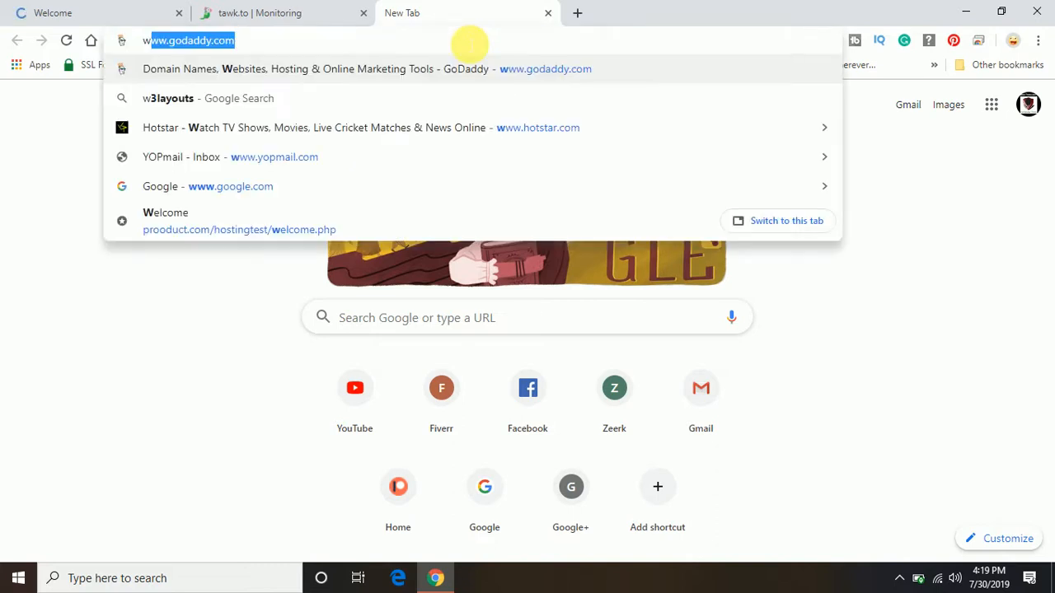
- Search Google for 'w3layouts' from a new tab's address bar
text(w3layouts&rlz=1C1CHBF_enIN859IN859&oq=w3layouts&aqs=chrome.0.69i59j0j69i60l4.3918j0j7)
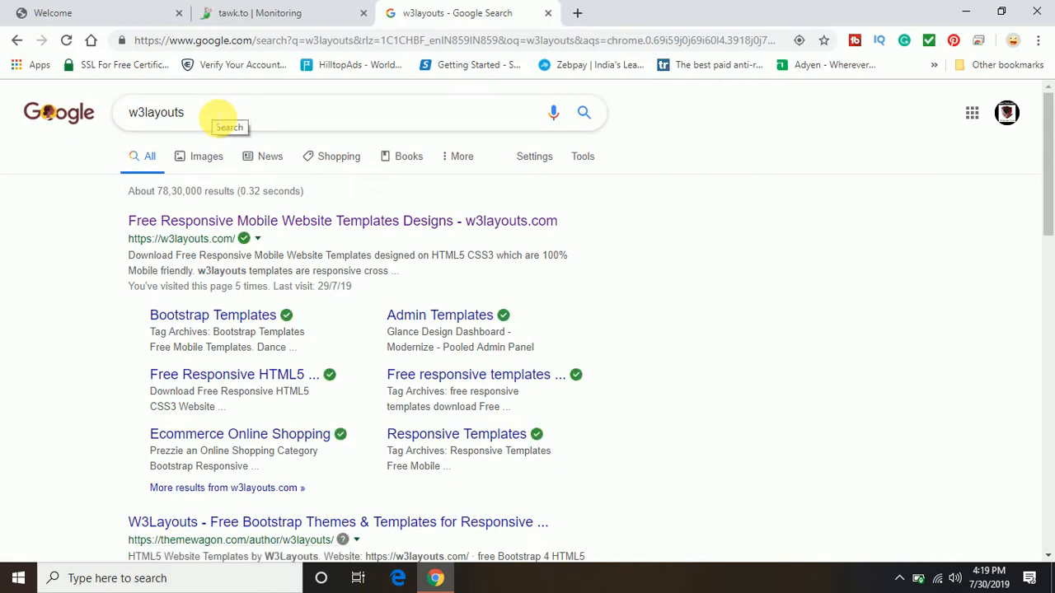
mouse_move(123, 240)
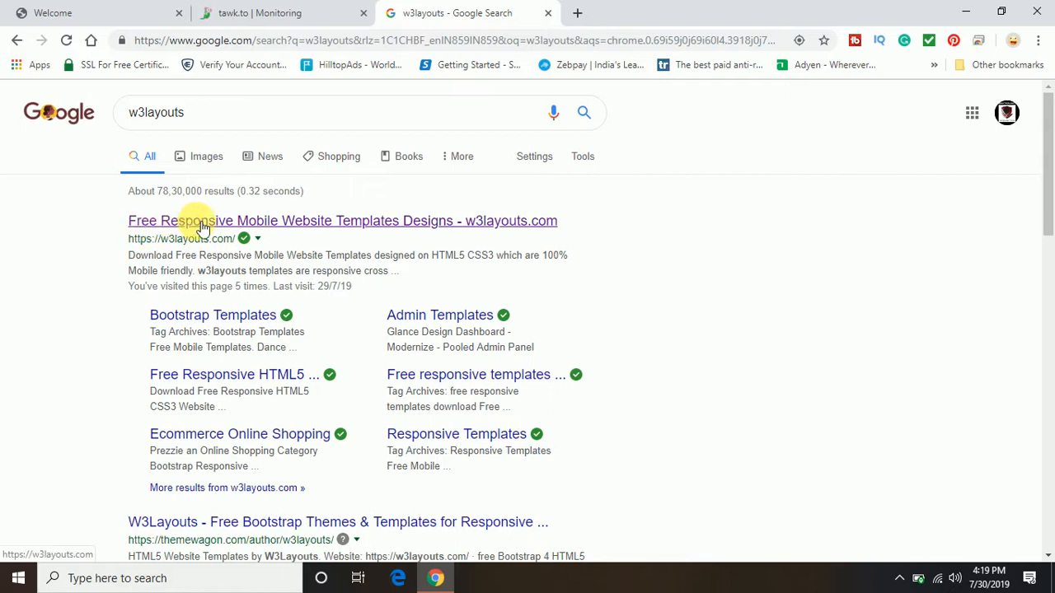
mouse_move(416, 226)
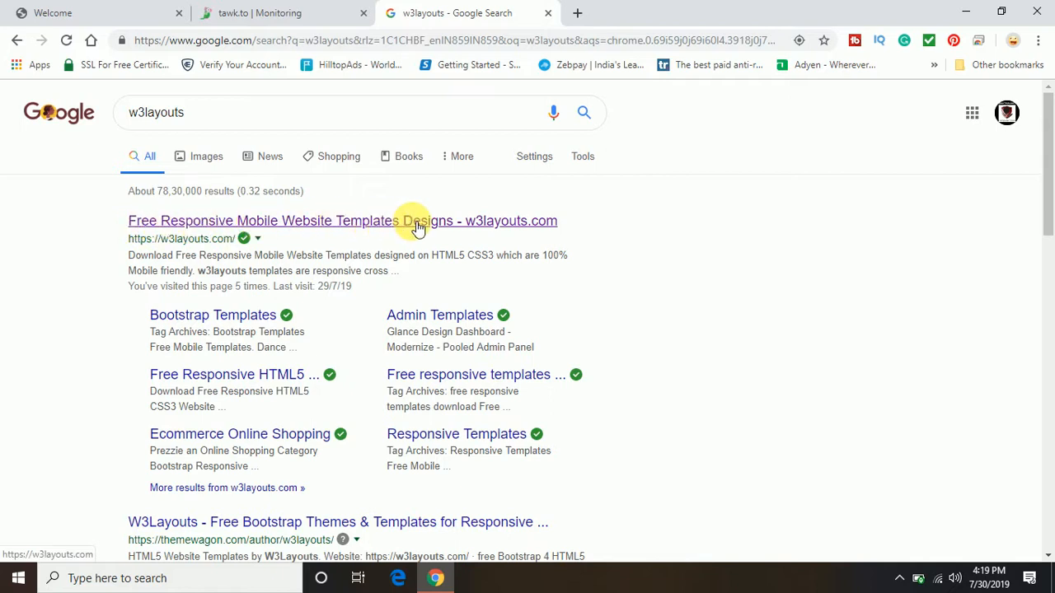
mouse_move(365, 228)
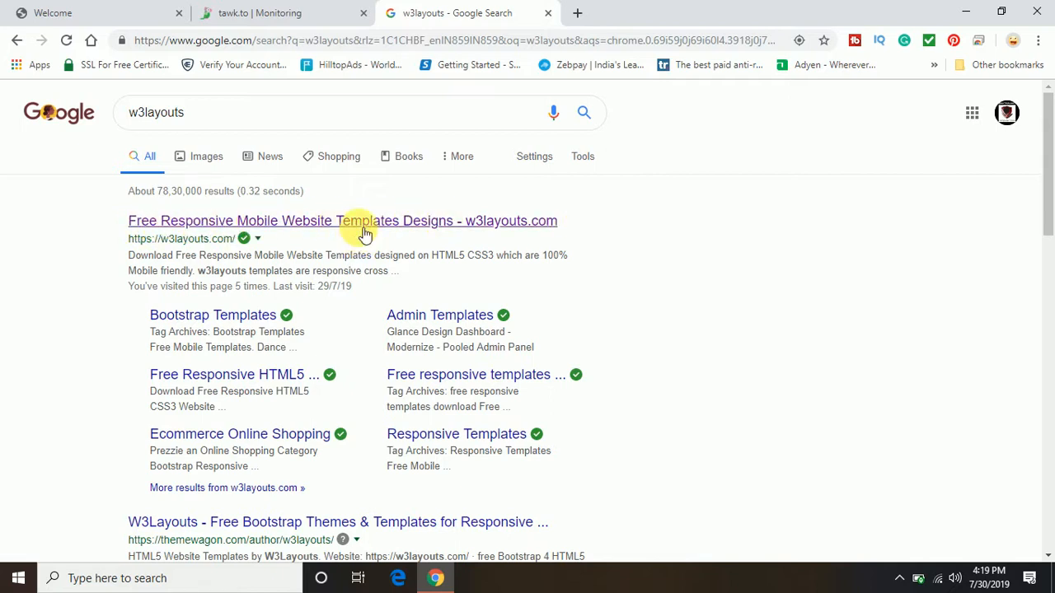
- Open w3layouts.com from the results and scroll through its free template thumbnails
click(342, 221)
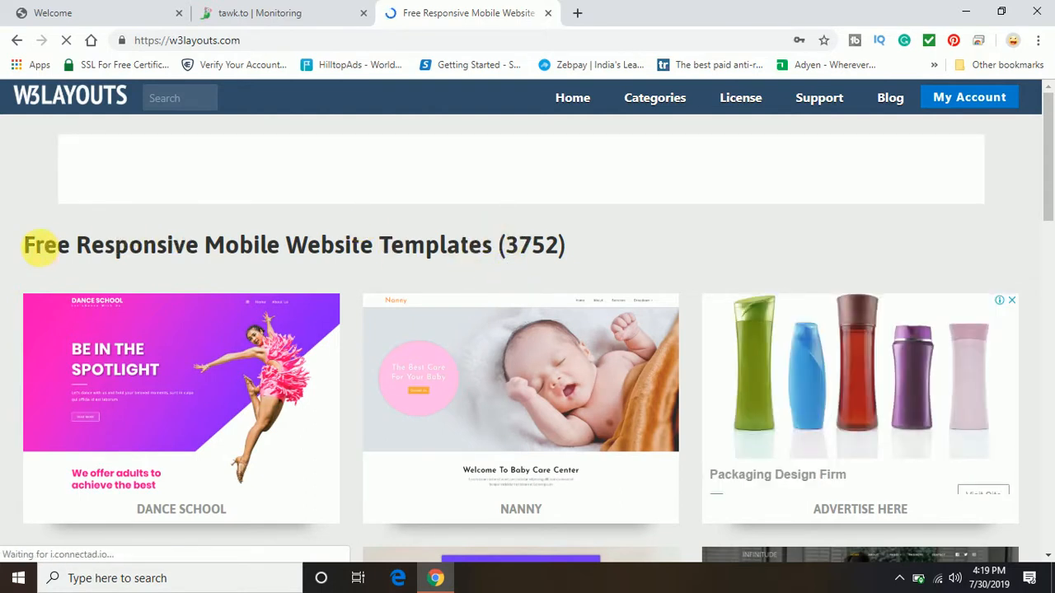
triple_click(294, 245)
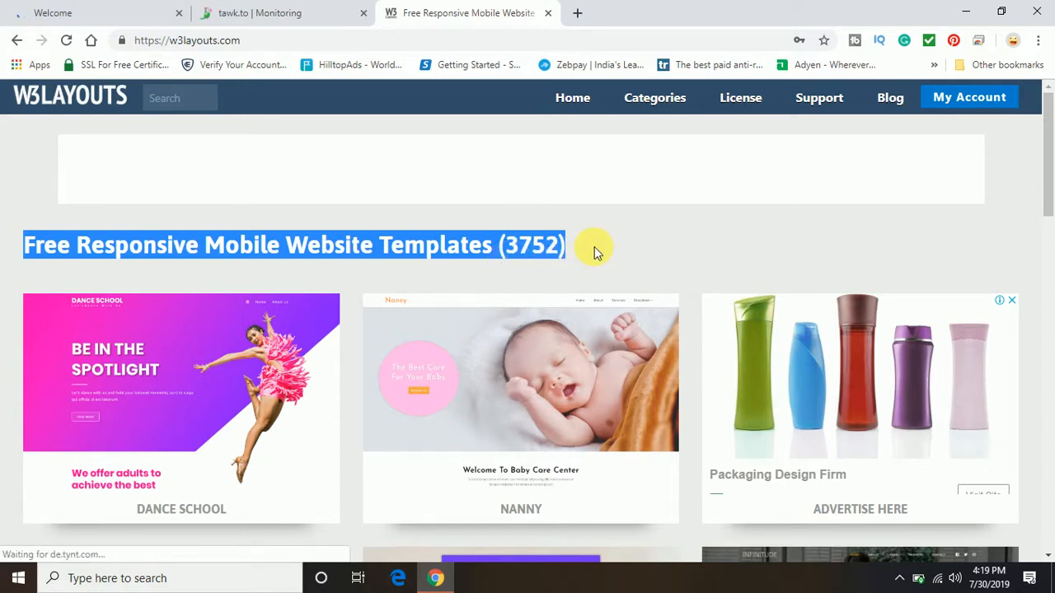
scroll(down, 3)
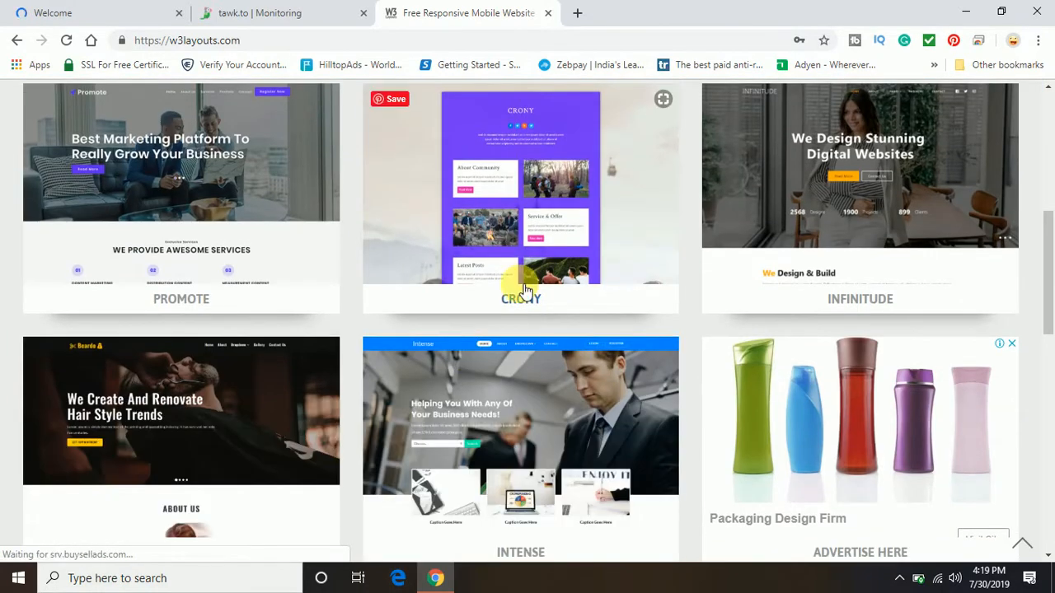
scroll(down, 3)
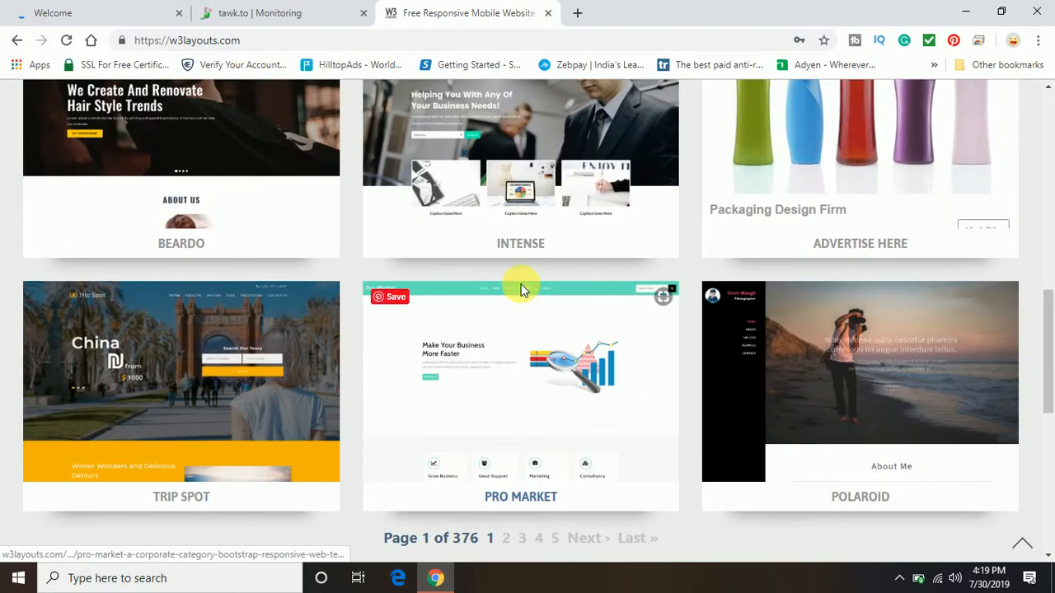
mouse_move(525, 290)
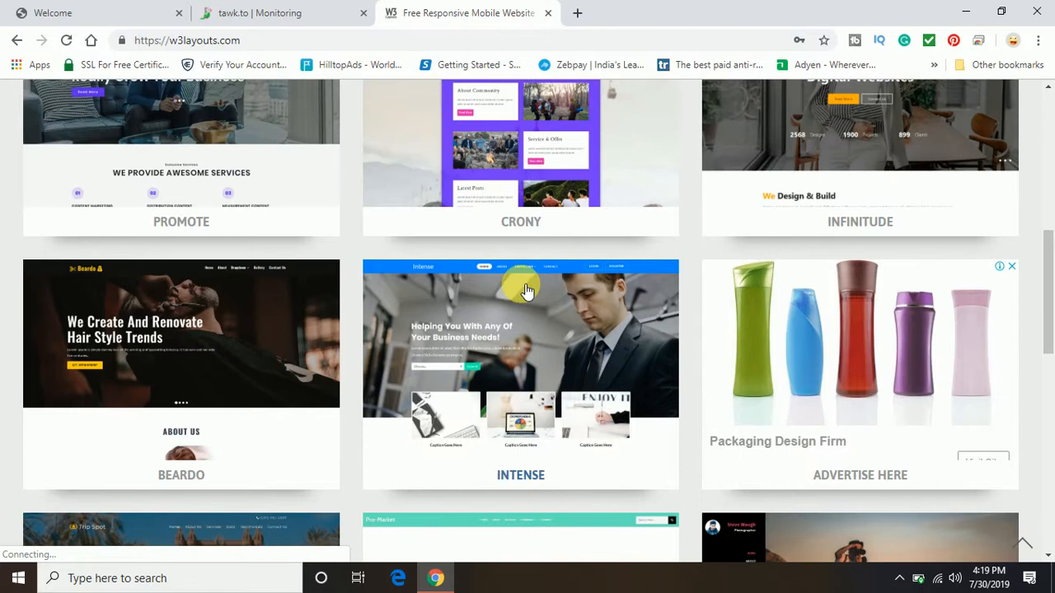
mouse_move(527, 289)
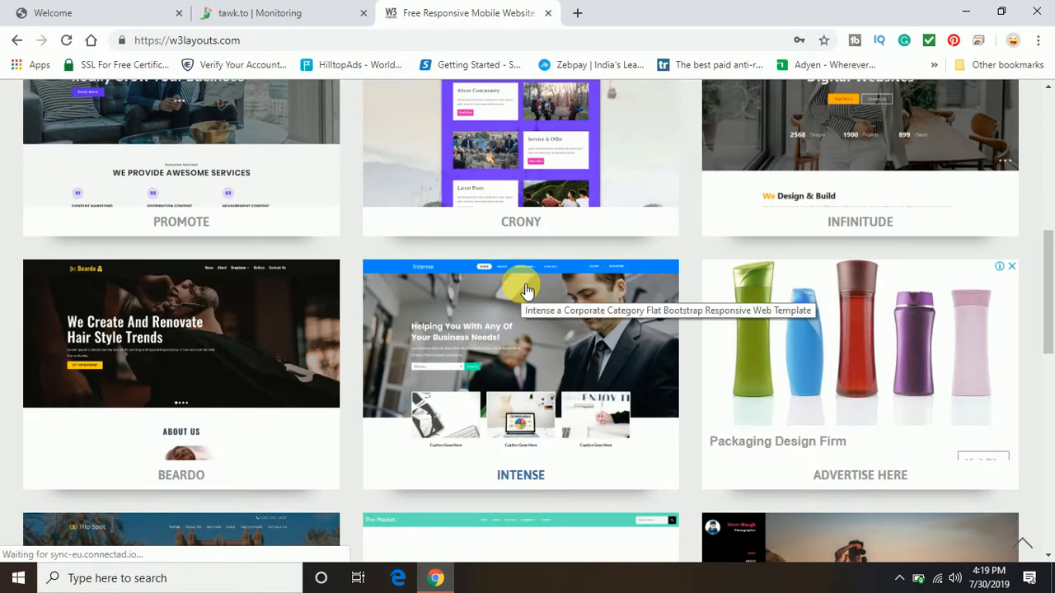
scroll(down, 3)
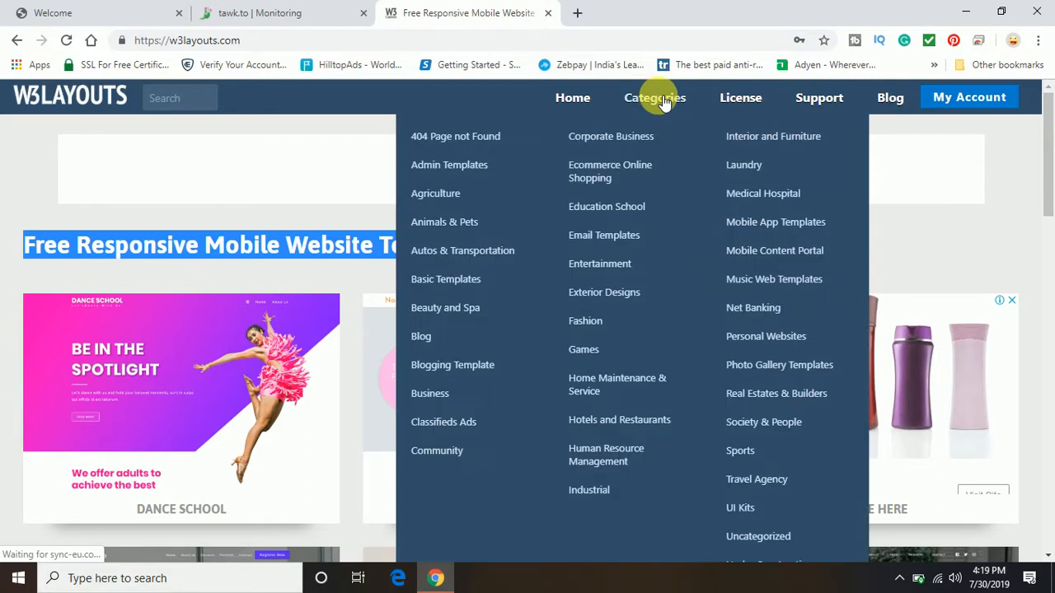
mouse_move(449, 164)
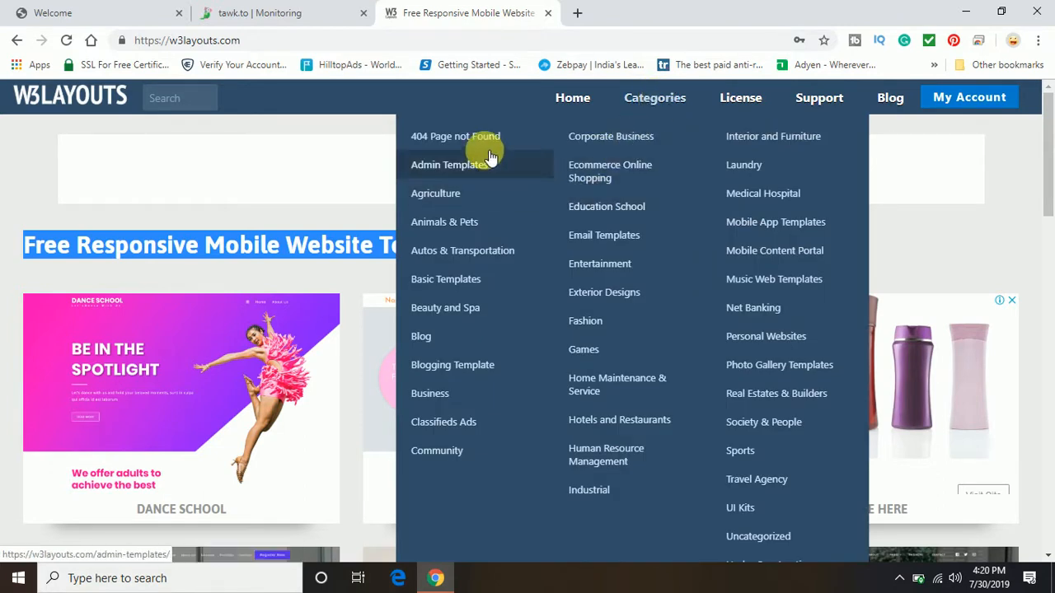
mouse_move(503, 169)
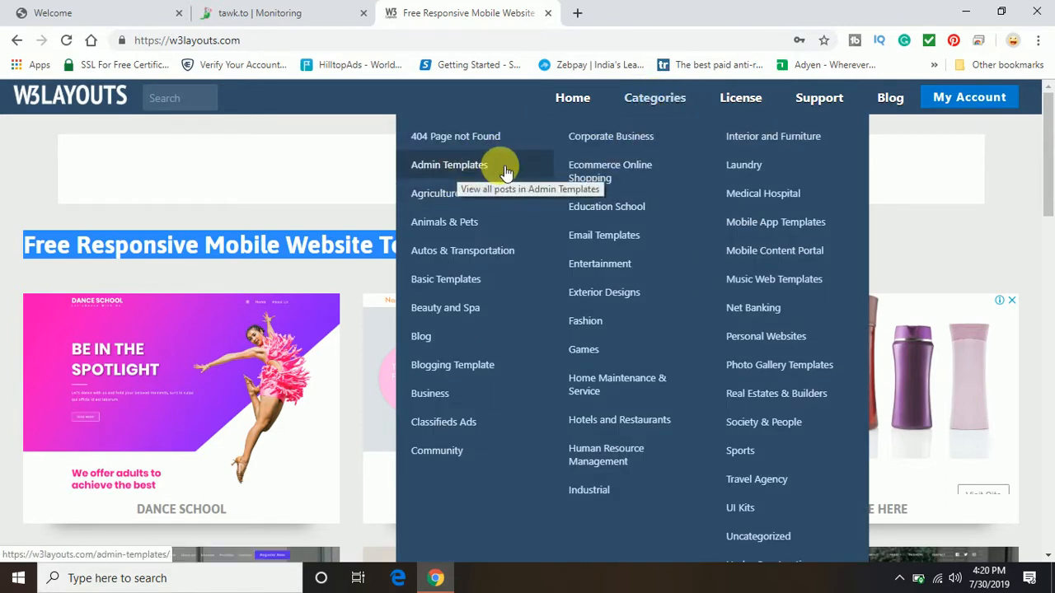
mouse_move(531, 227)
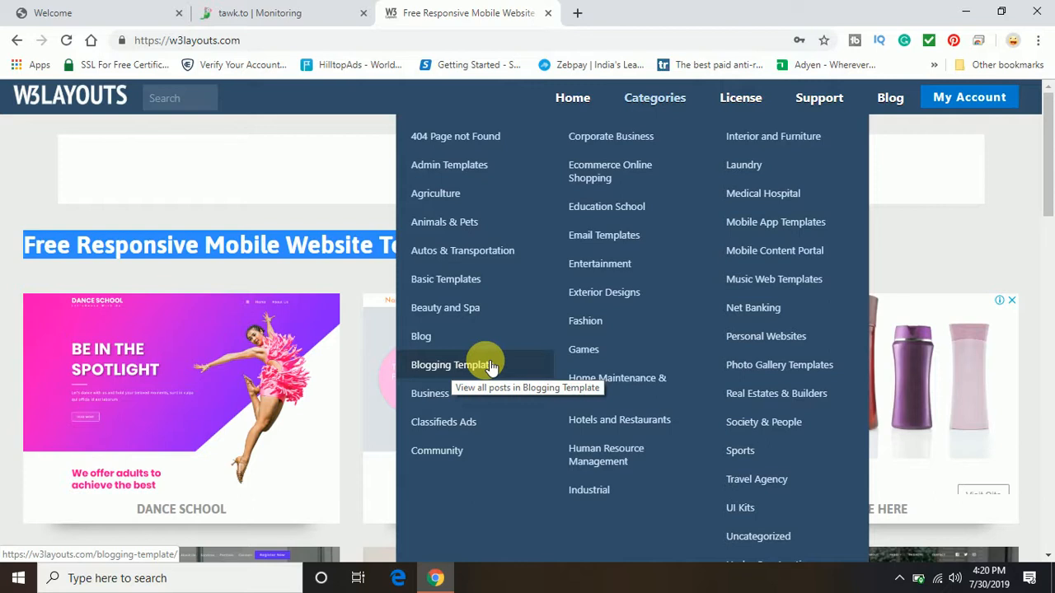
mouse_move(585, 321)
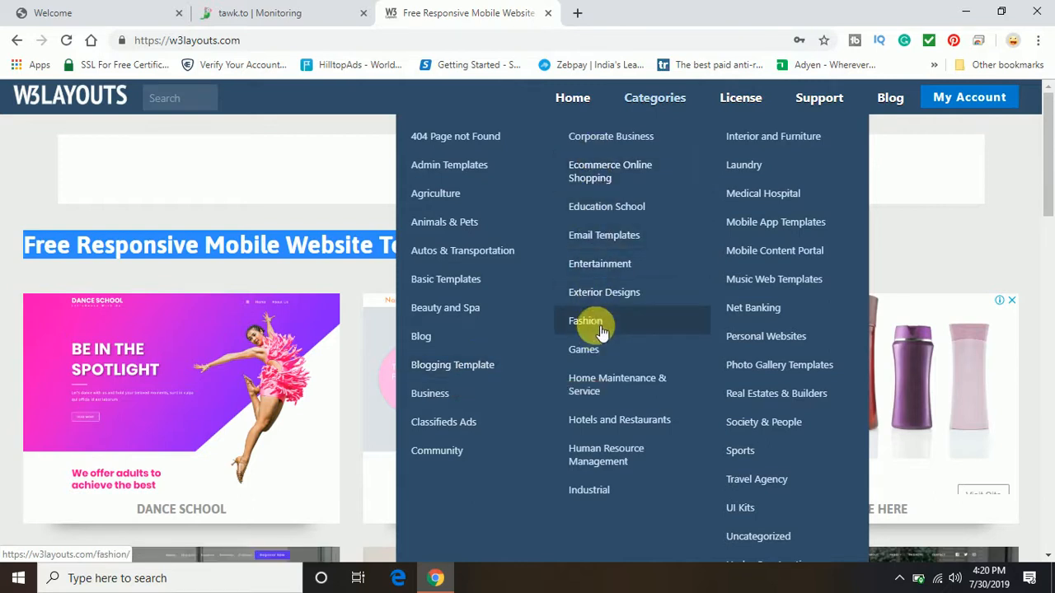
mouse_move(770, 330)
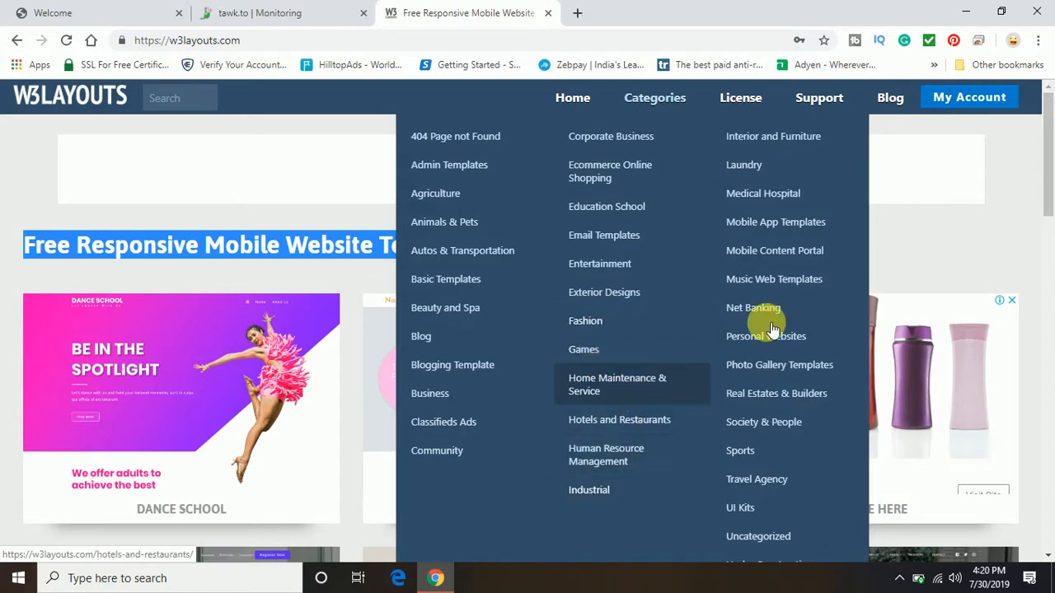
scroll(down, 3)
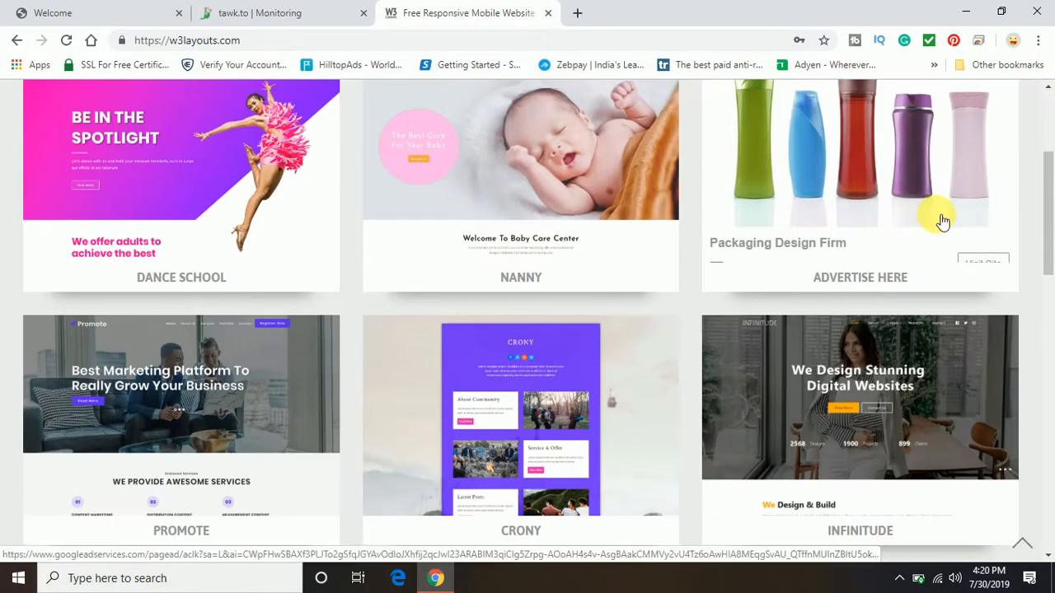
mouse_move(538, 186)
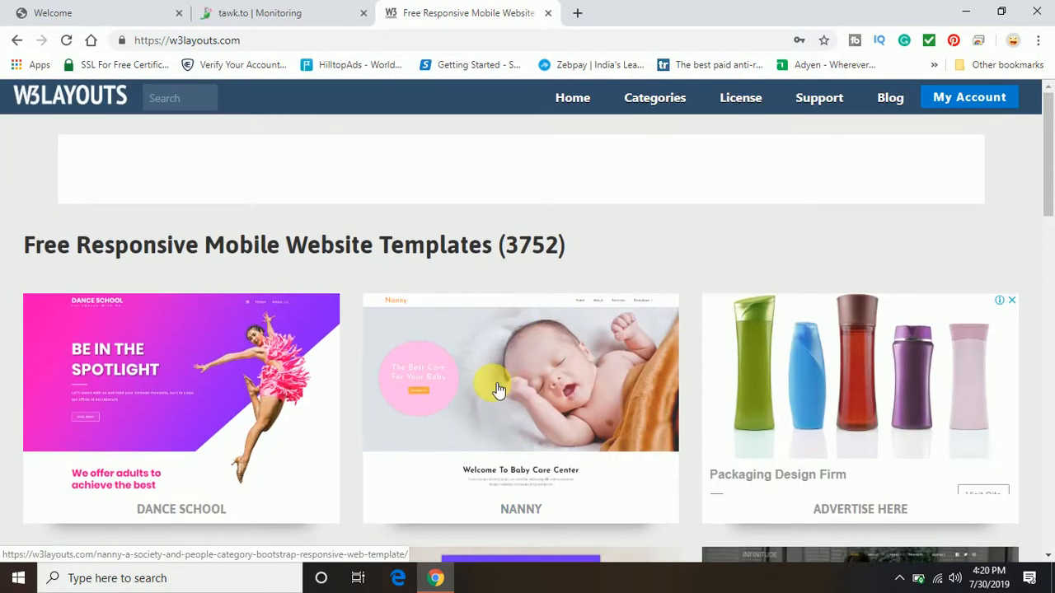
mouse_move(478, 377)
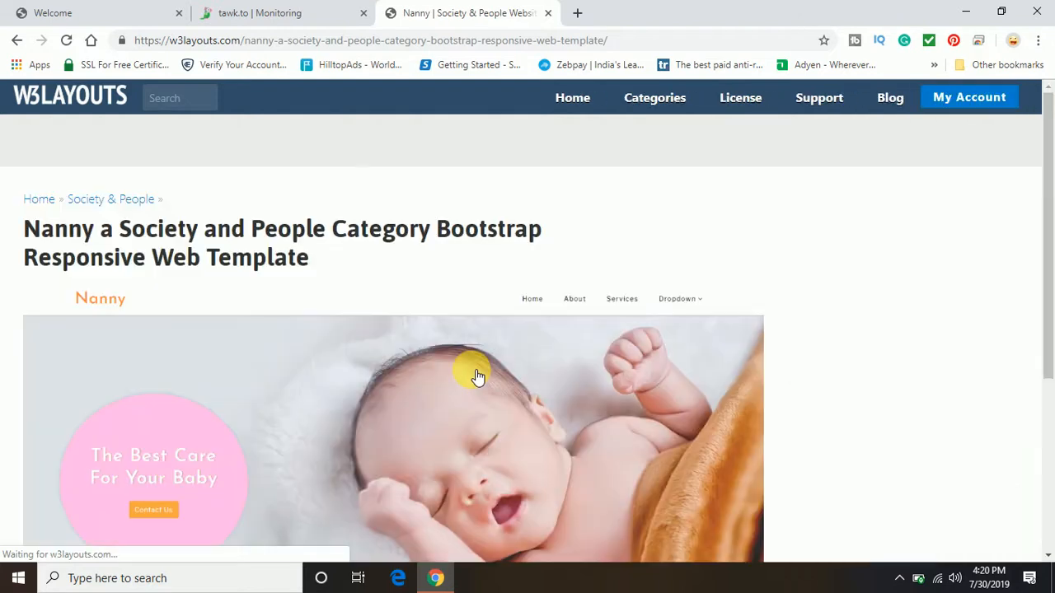
- On the Nanny template page, use Download Template, then launch its live Demo
scroll(down, 3)
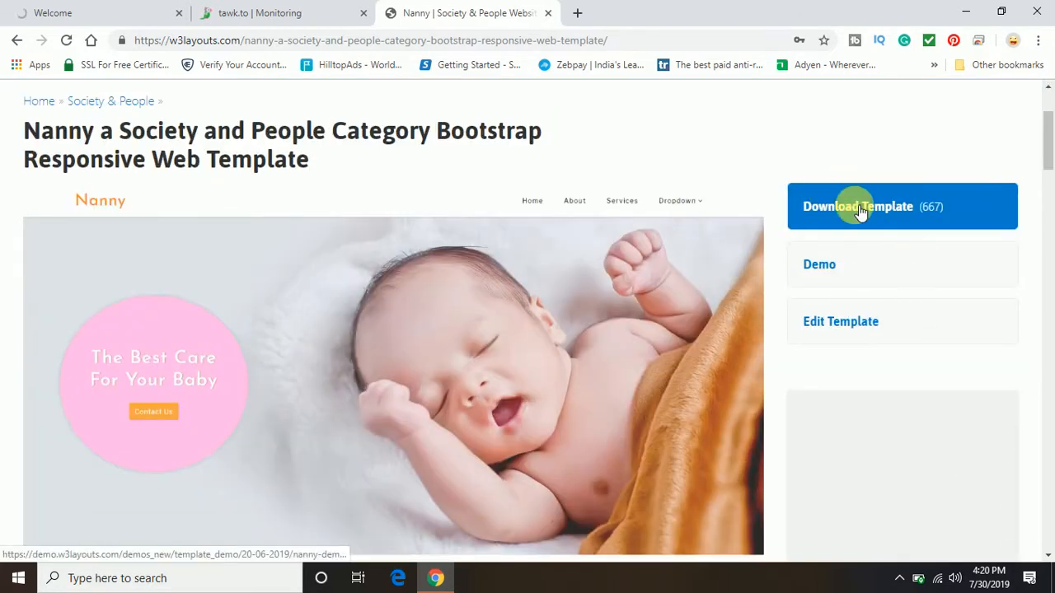
click(857, 206)
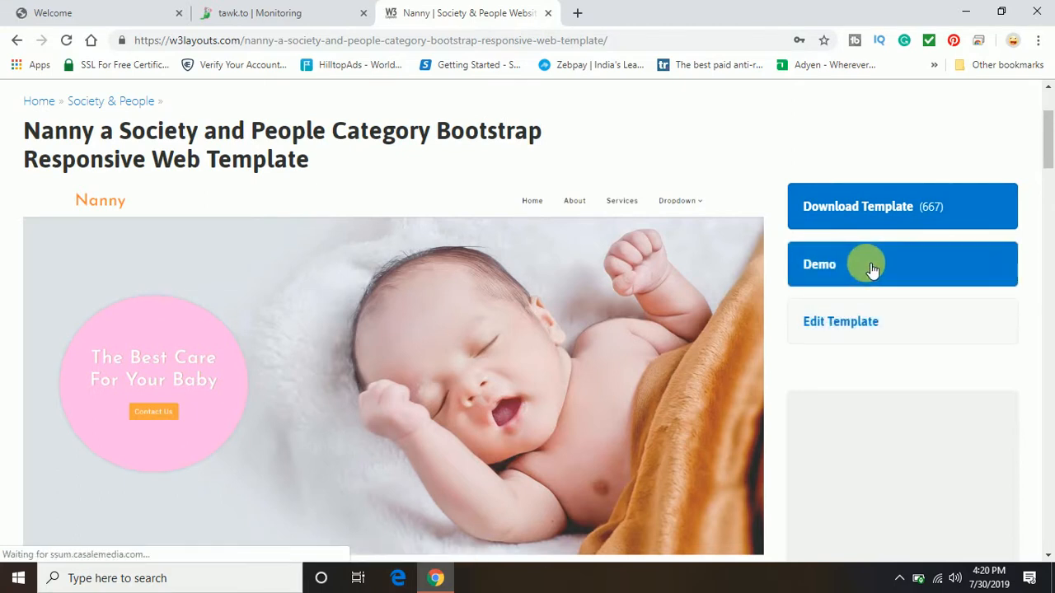
click(874, 264)
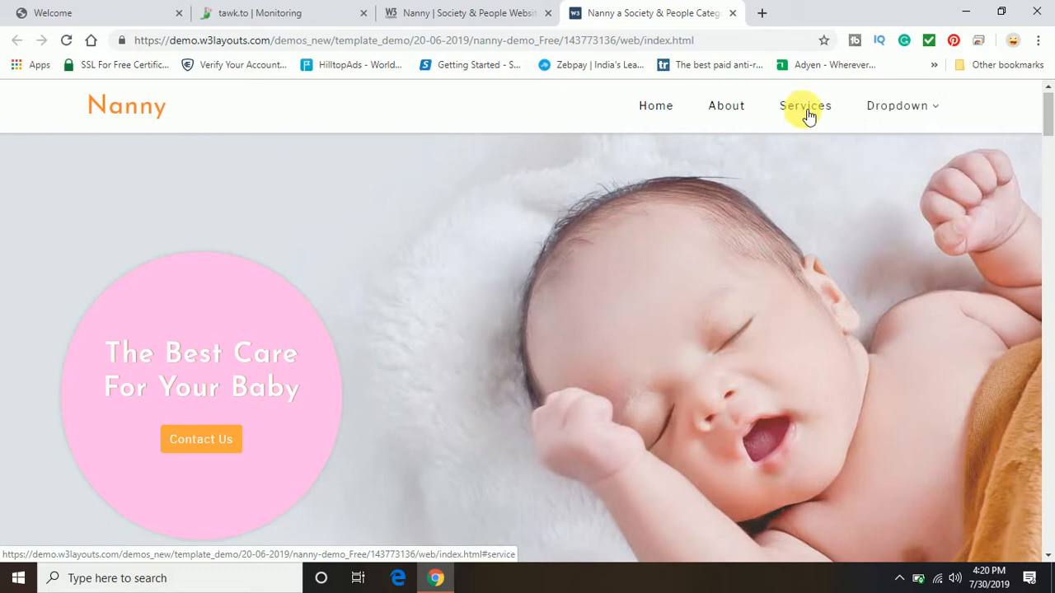
- Jump to the Nanny demo's services section and scroll through services, parents and gallery
click(805, 106)
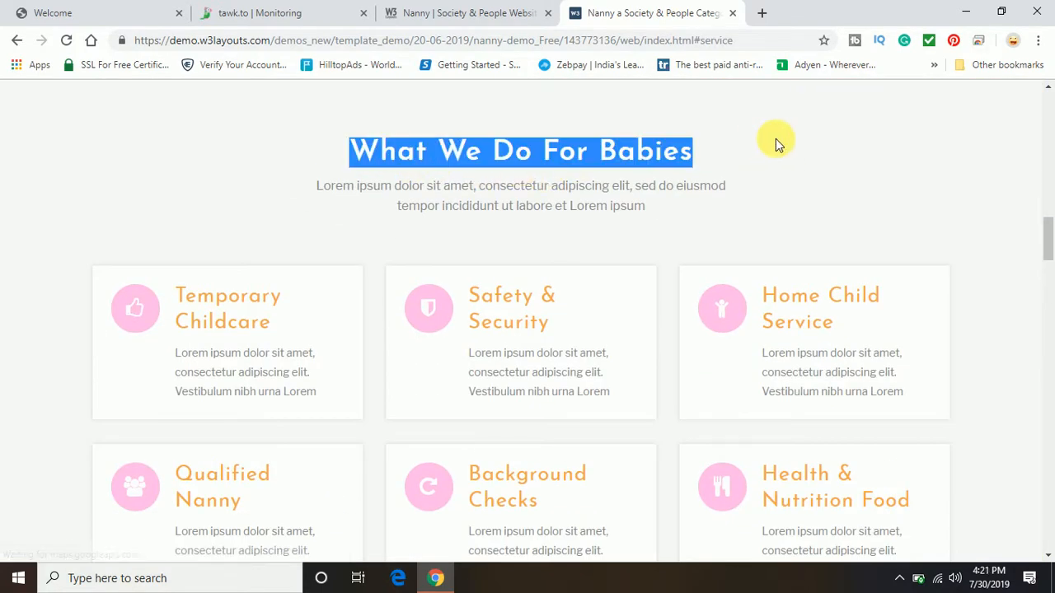
scroll(down, 3)
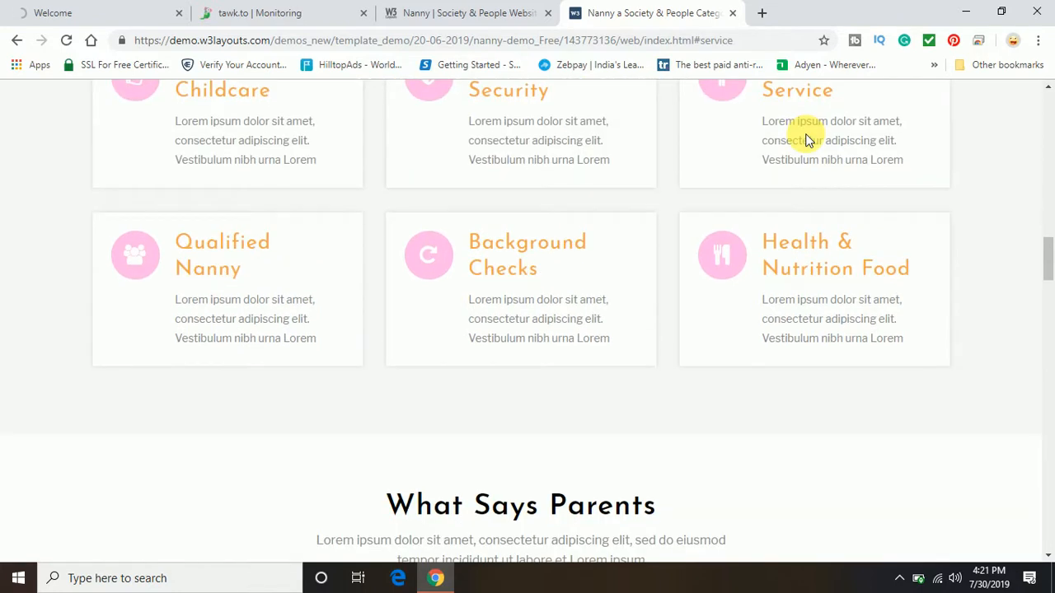
scroll(up, 3)
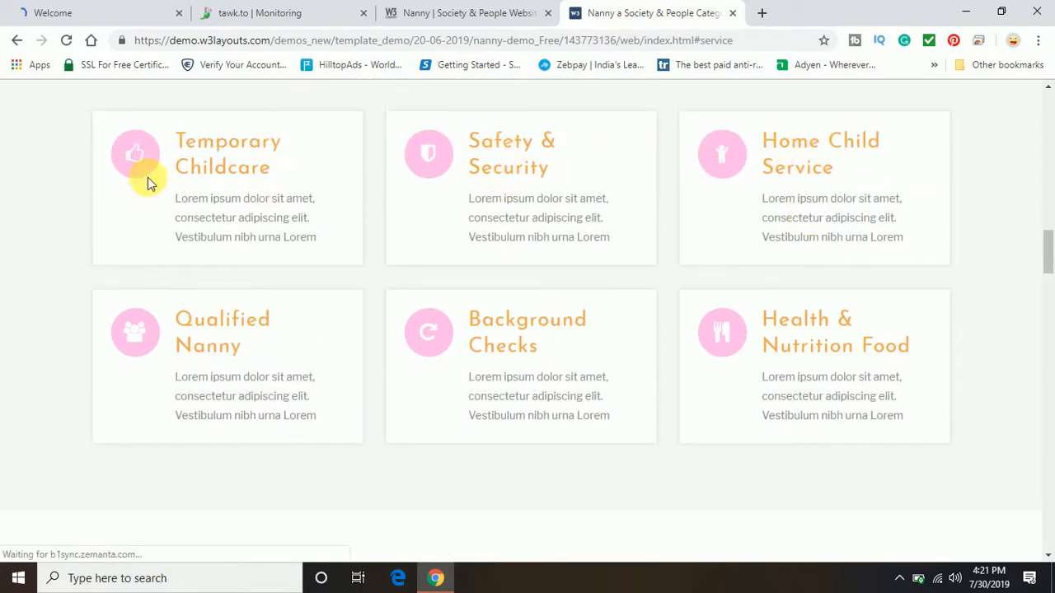
scroll(down, 3)
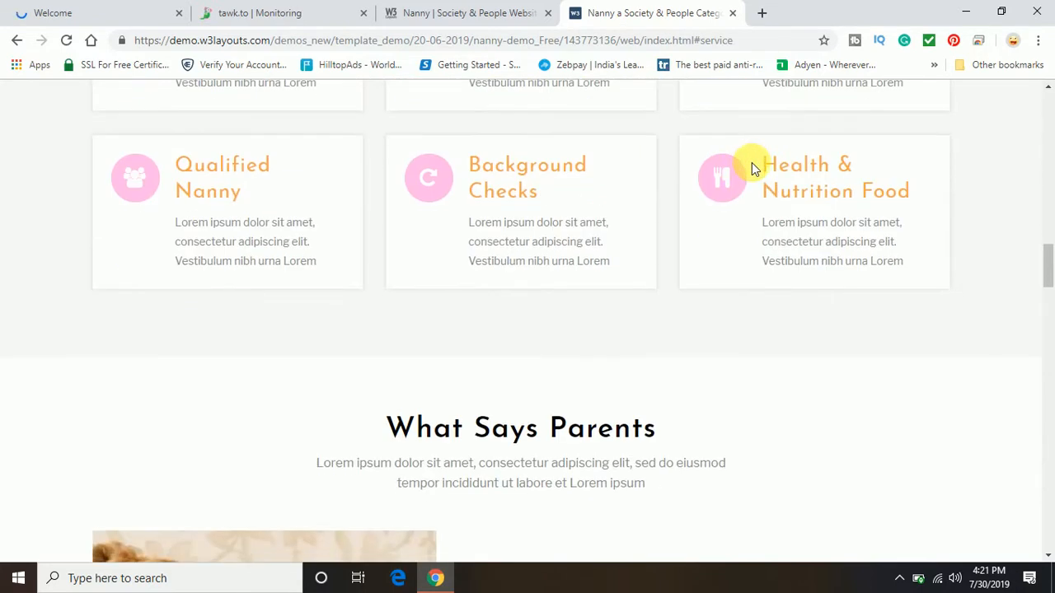
scroll(down, 3)
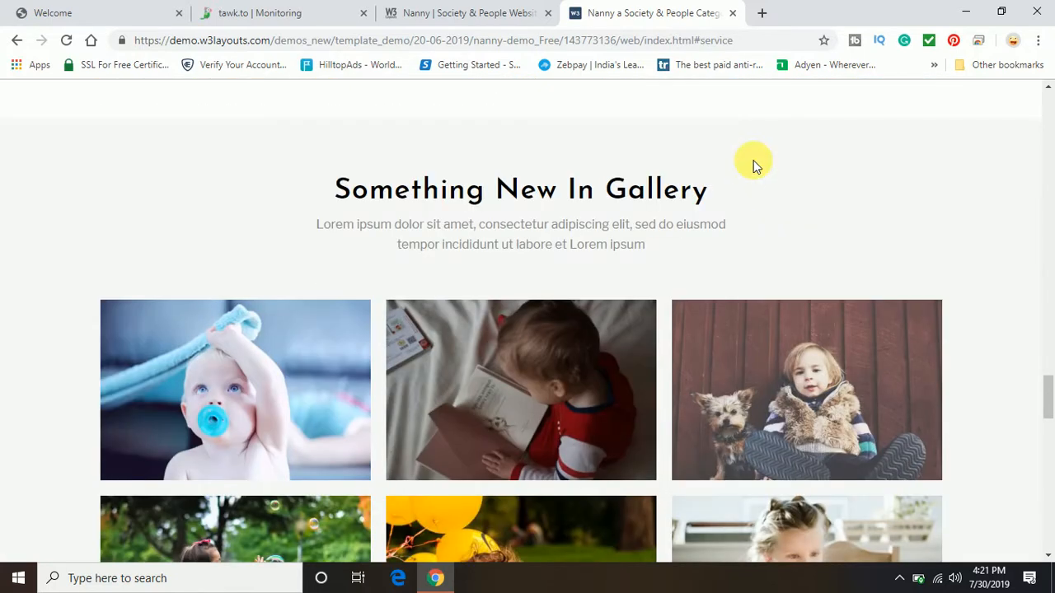
scroll(down, 3)
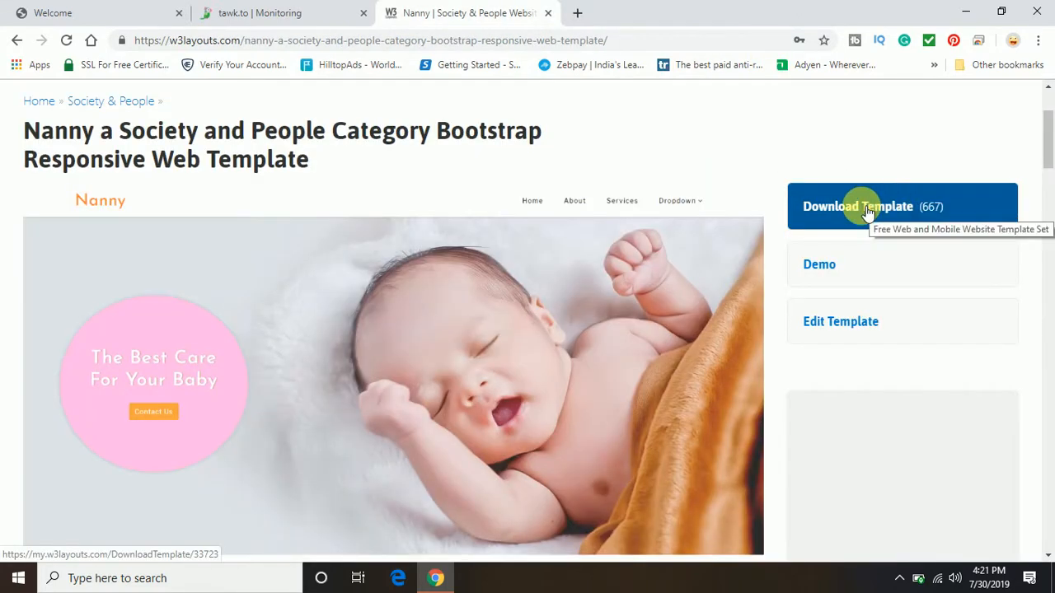
- Open the Nanny template's download page with paid licences and free download
click(858, 206)
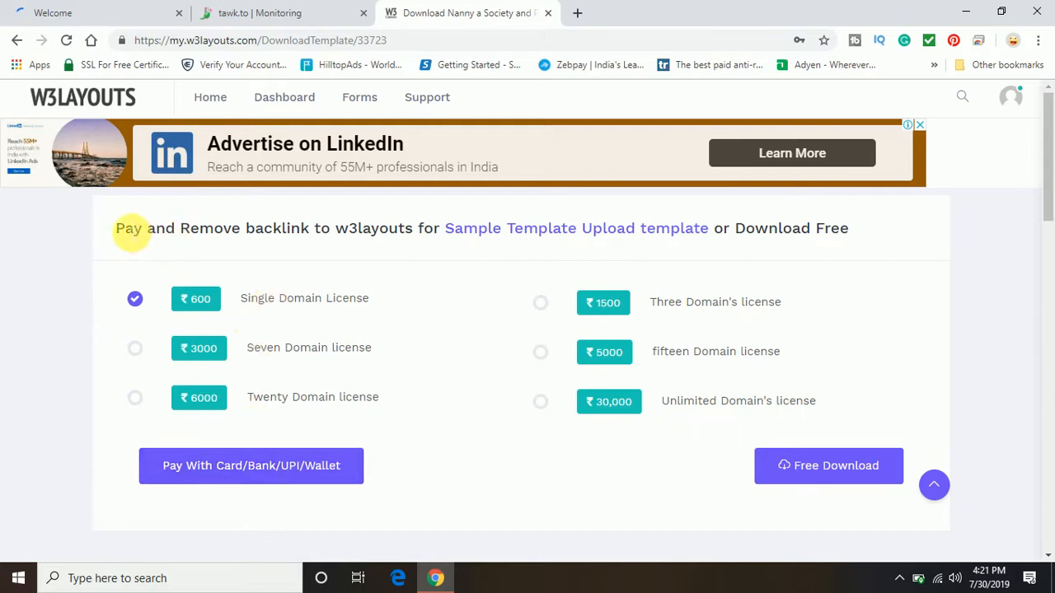
mouse_move(376, 234)
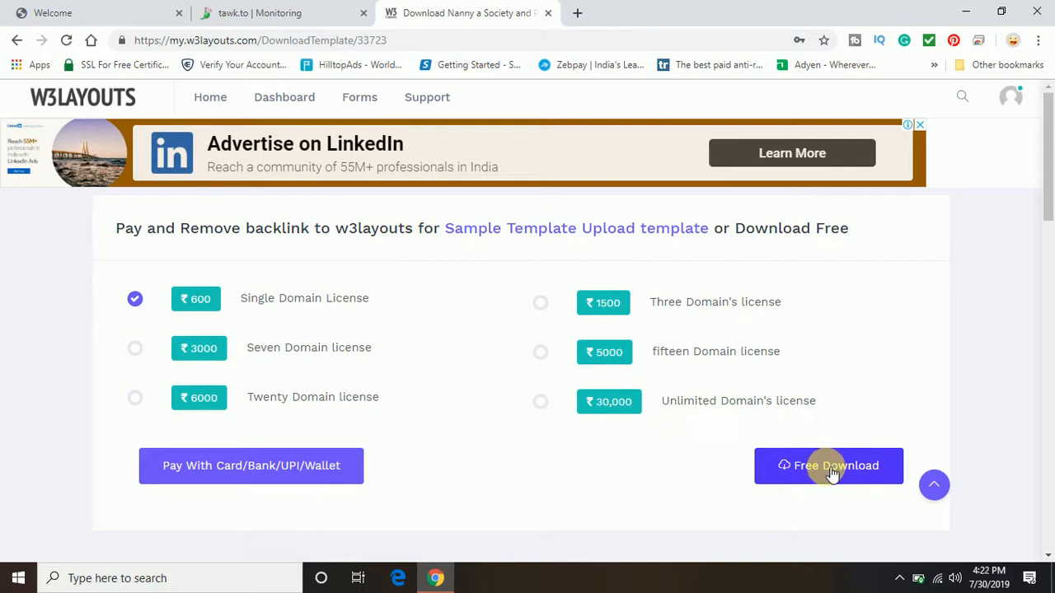
- Choose Free Download and agree to the backlink licence in the popup
click(828, 466)
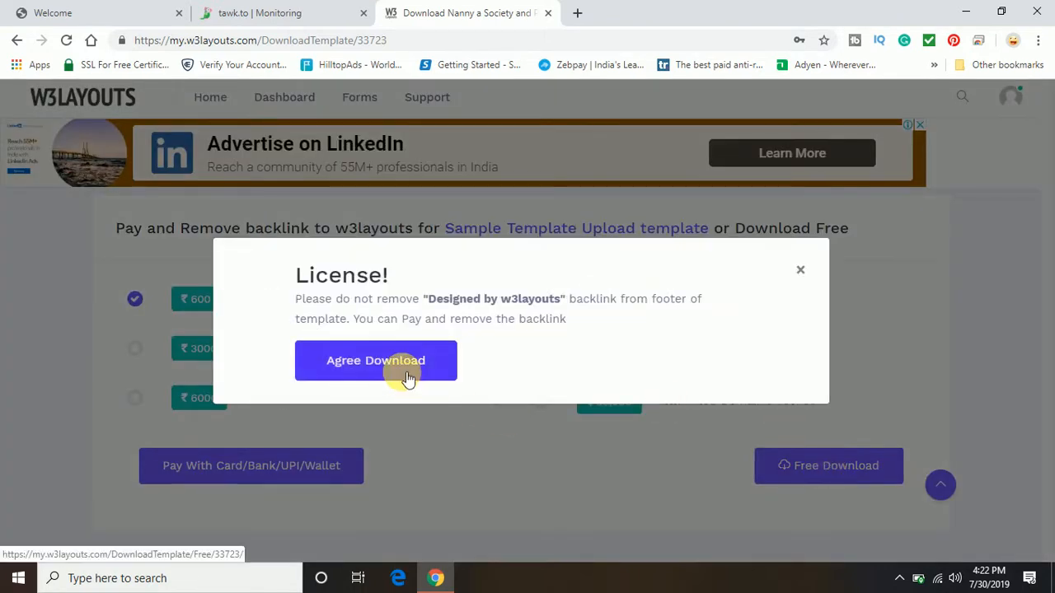
click(375, 360)
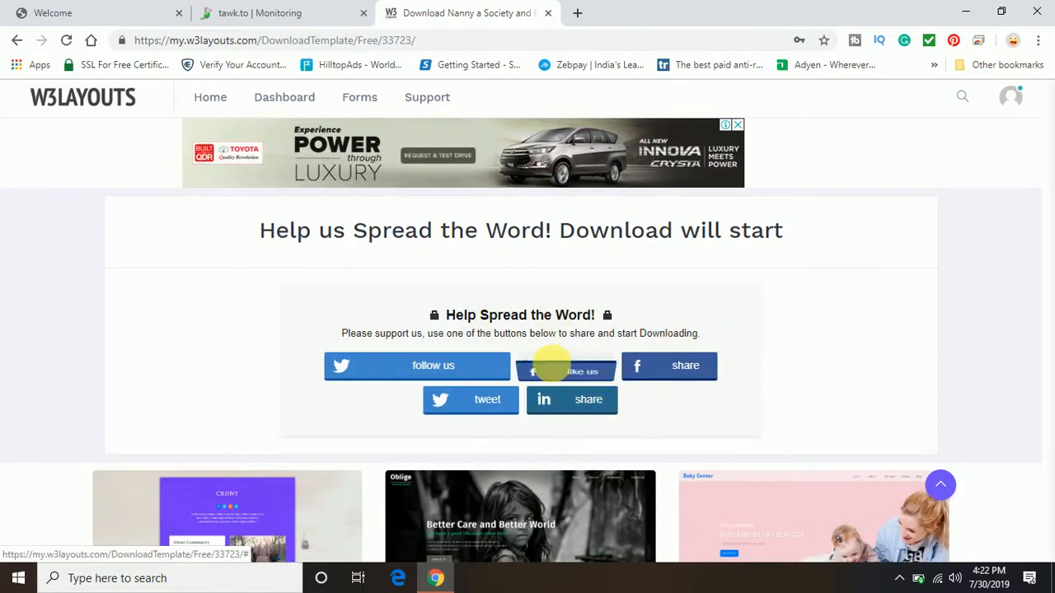
click(565, 366)
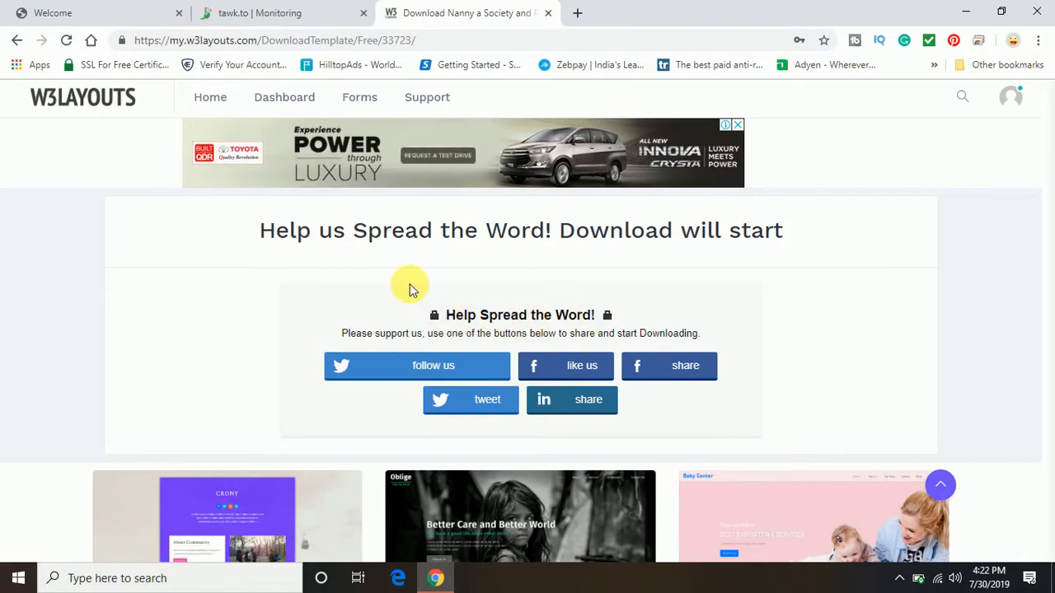
mouse_move(408, 280)
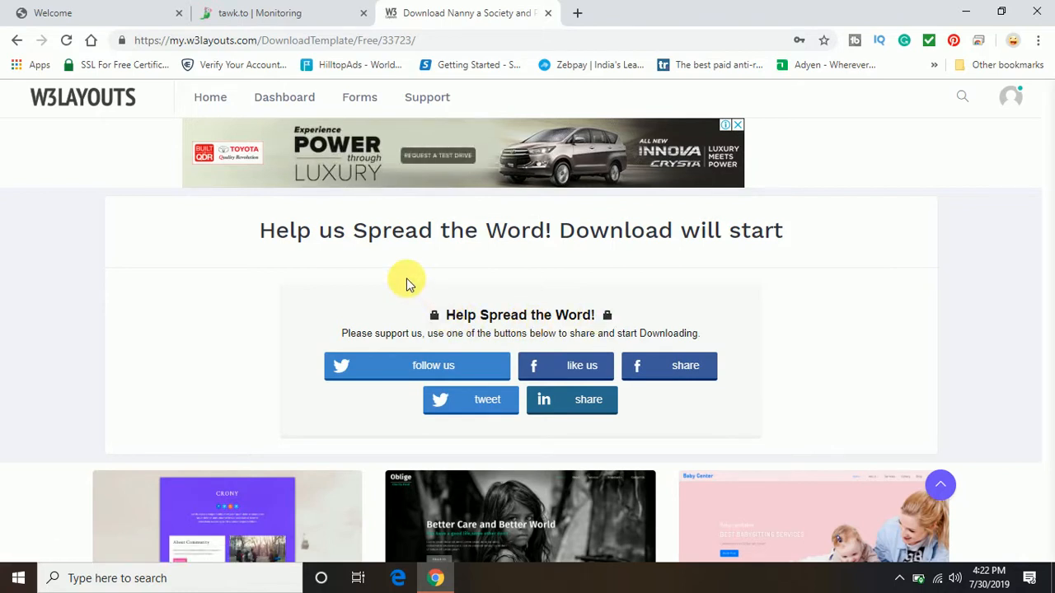
mouse_move(733, 369)
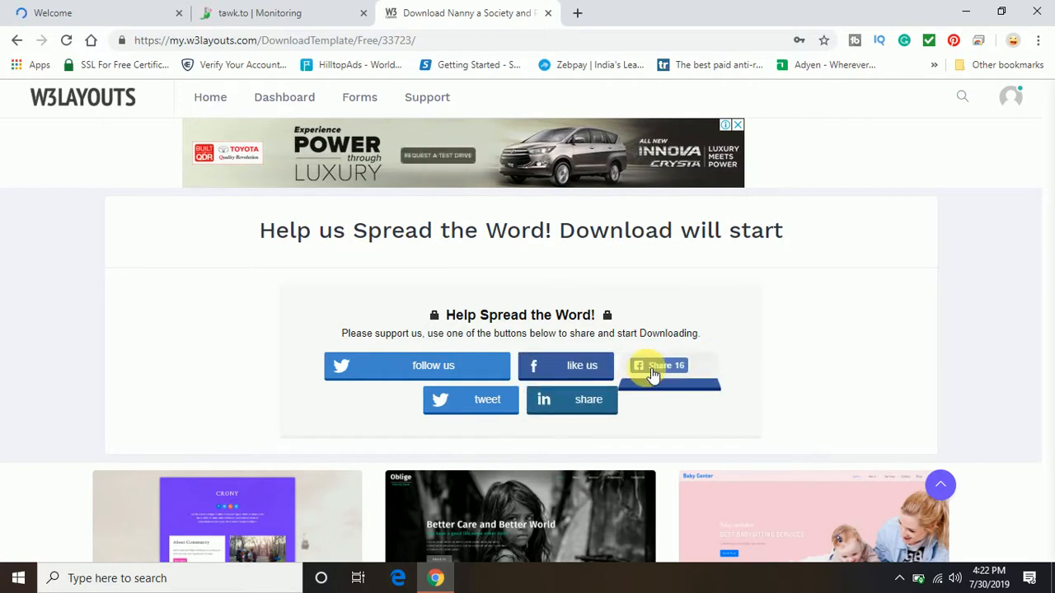
- Share the Nanny template to the Facebook News Feed, unlocking the nanny-web zip download
click(666, 365)
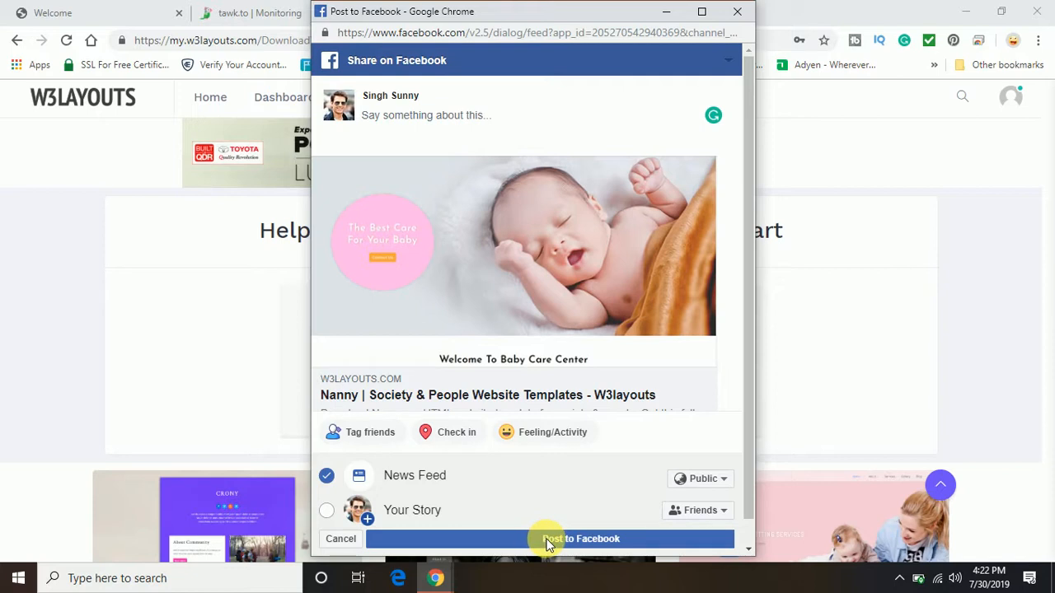
click(581, 538)
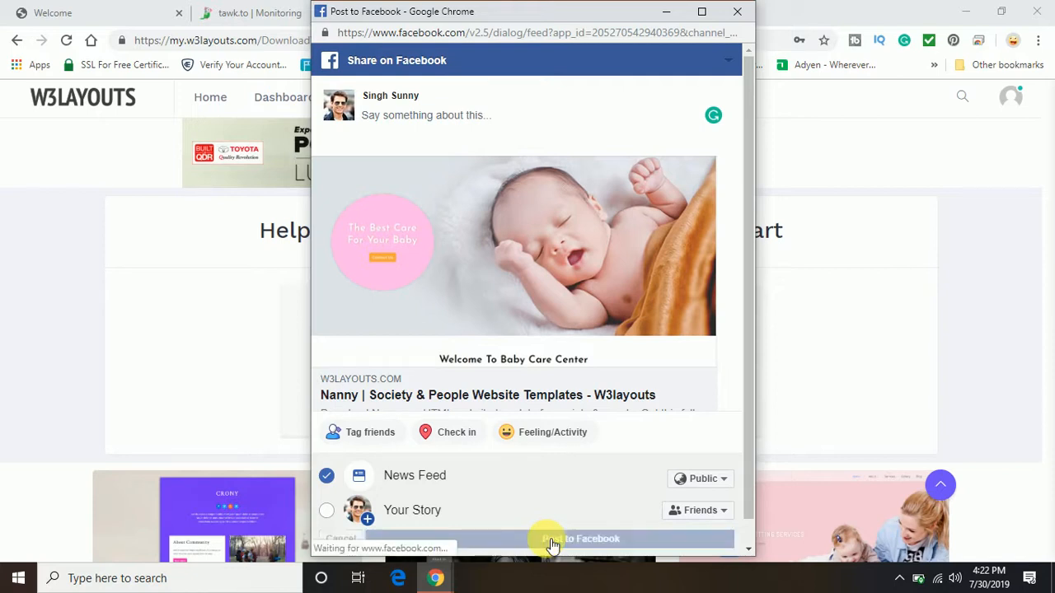
click(552, 538)
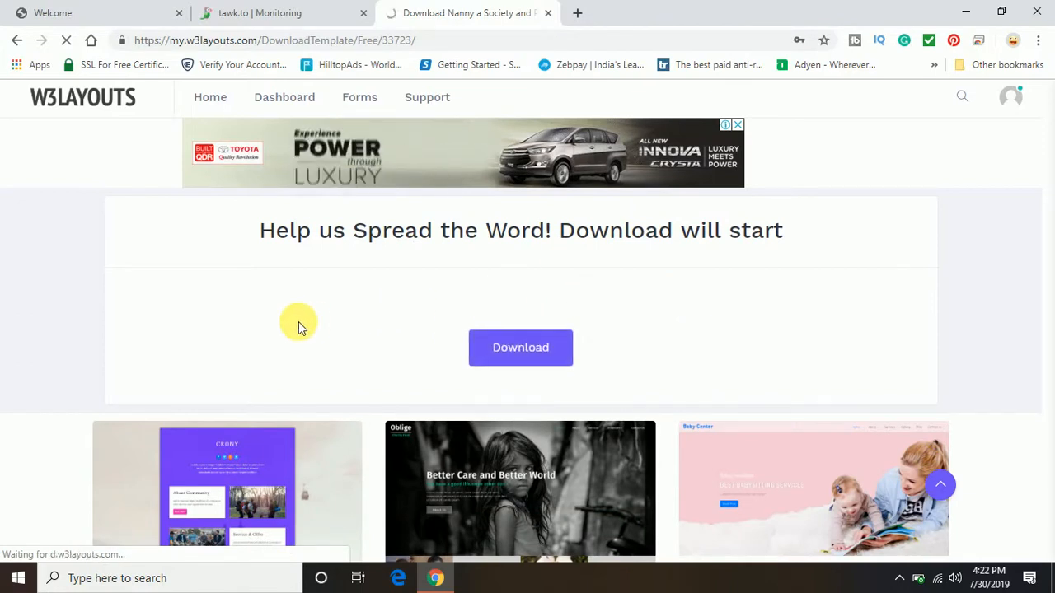
click(520, 346)
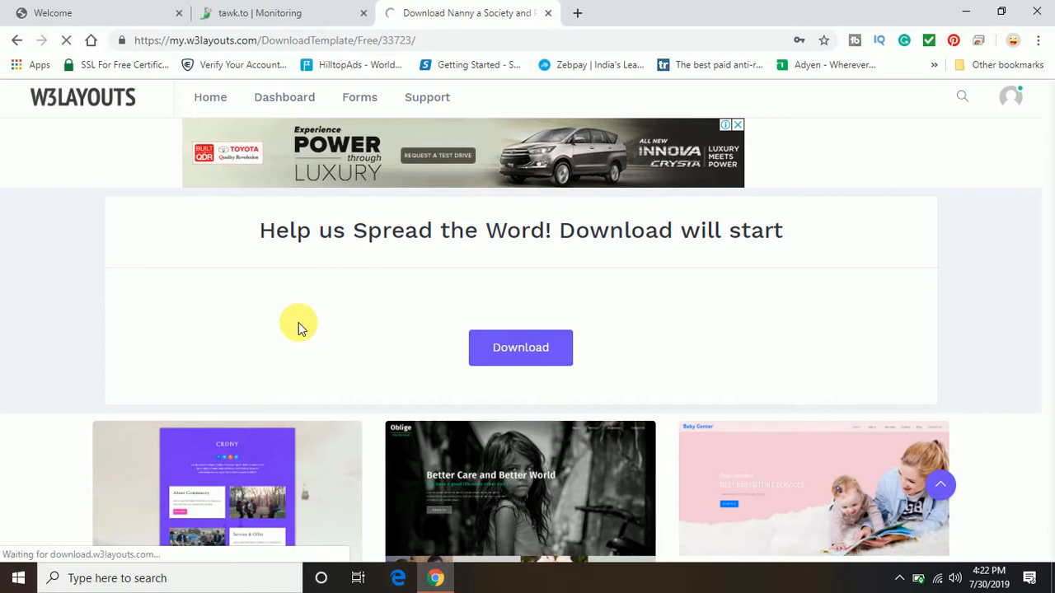
click(520, 347)
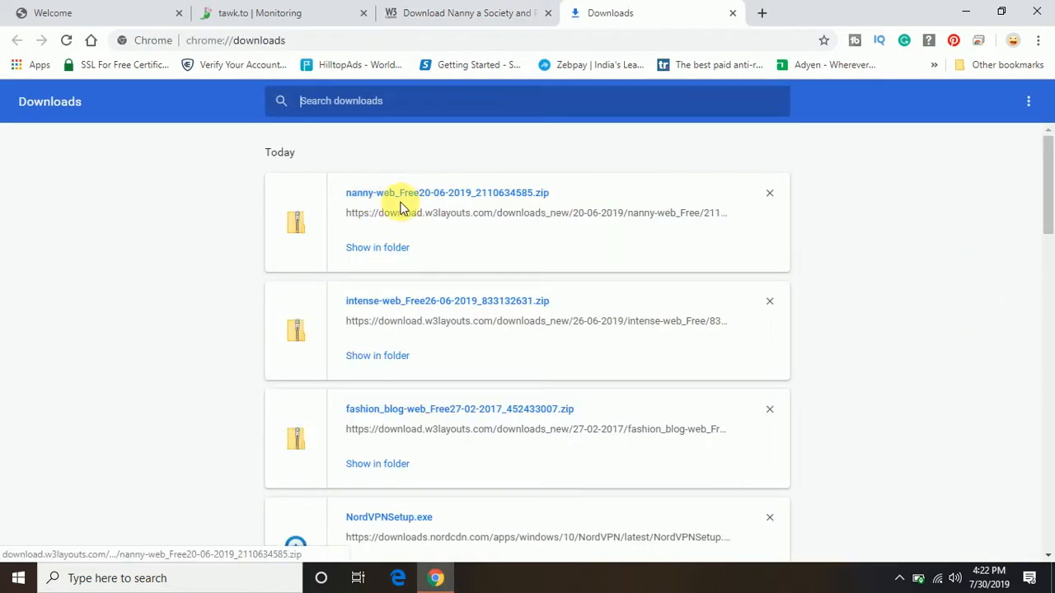
mouse_move(373, 162)
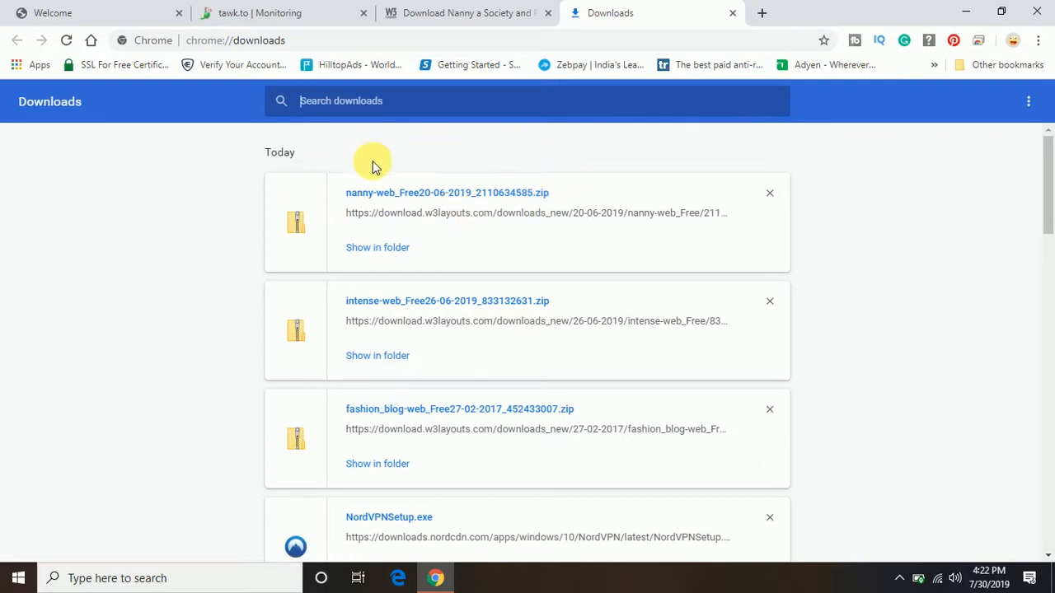
mouse_move(378, 247)
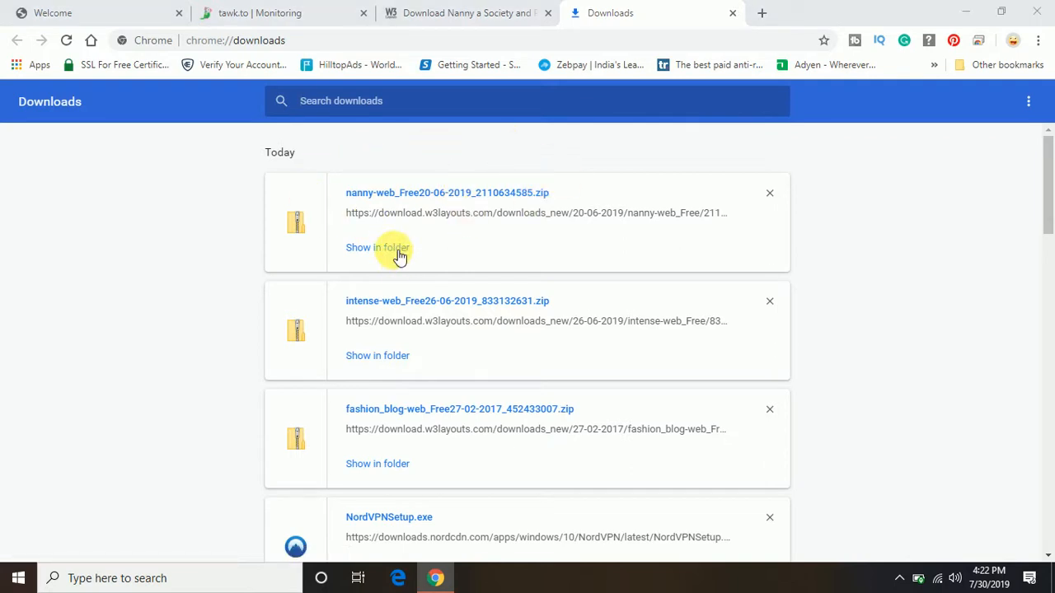
- Show the nanny-web_Free20-06-2019_2110634585.zip in its Downloads folder
click(378, 247)
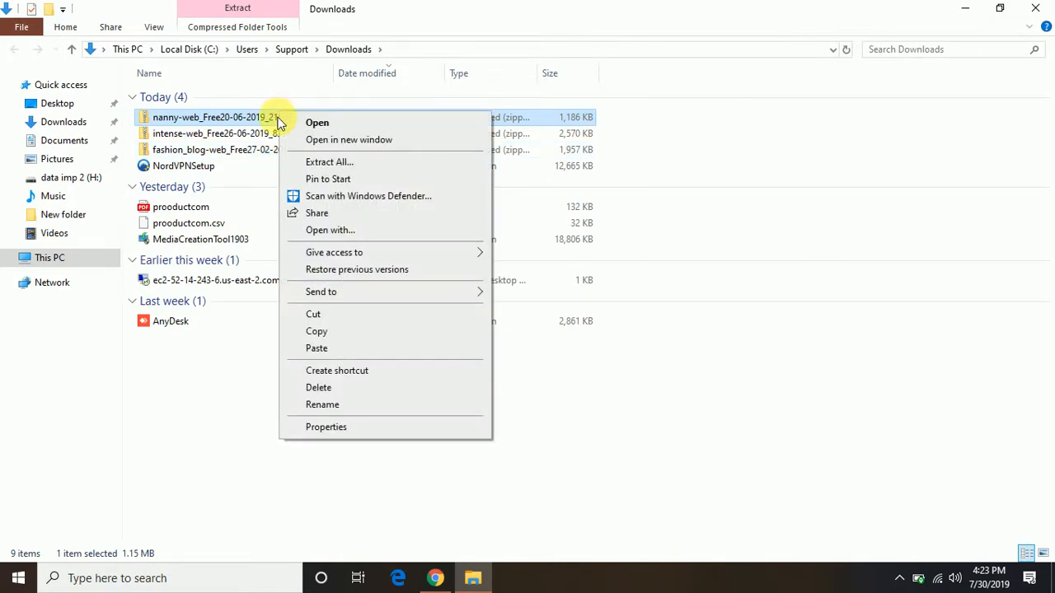
mouse_move(338, 178)
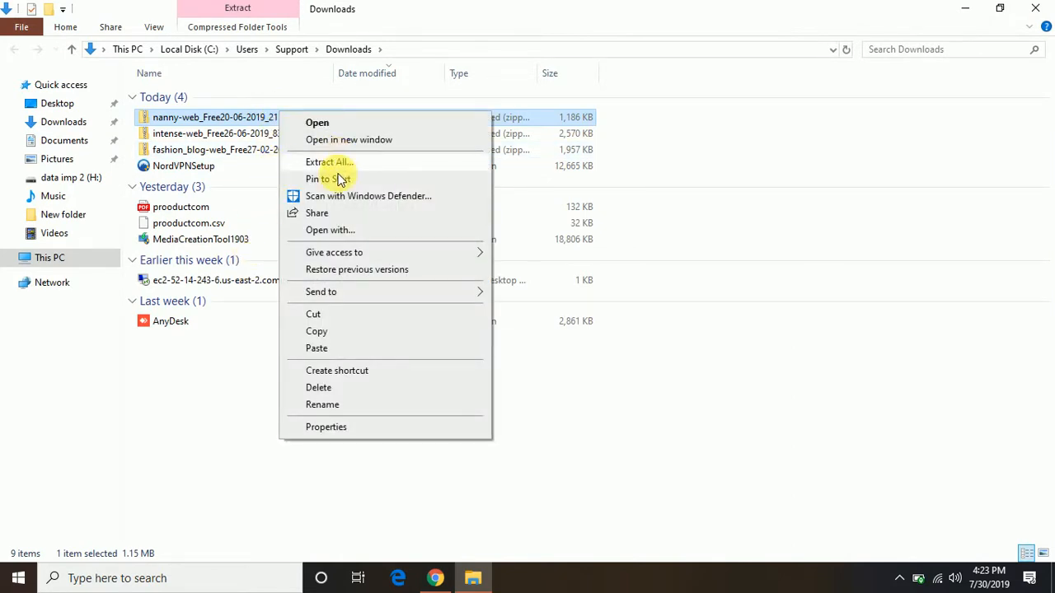
- Dismiss the zip's options in File Explorer and return to Chrome's W3Layouts download tab
click(219, 404)
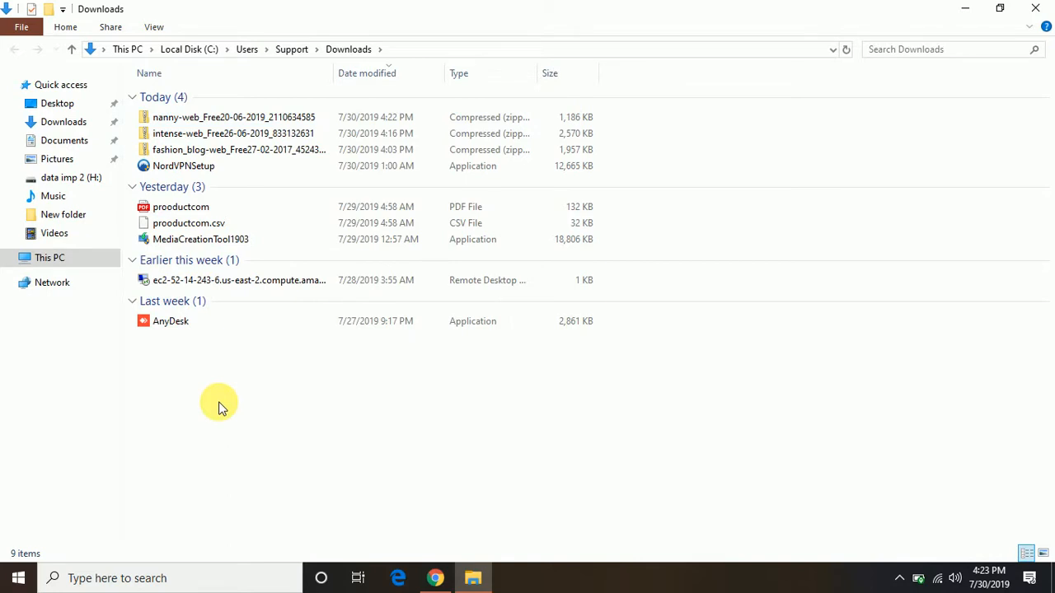
mouse_move(815, 19)
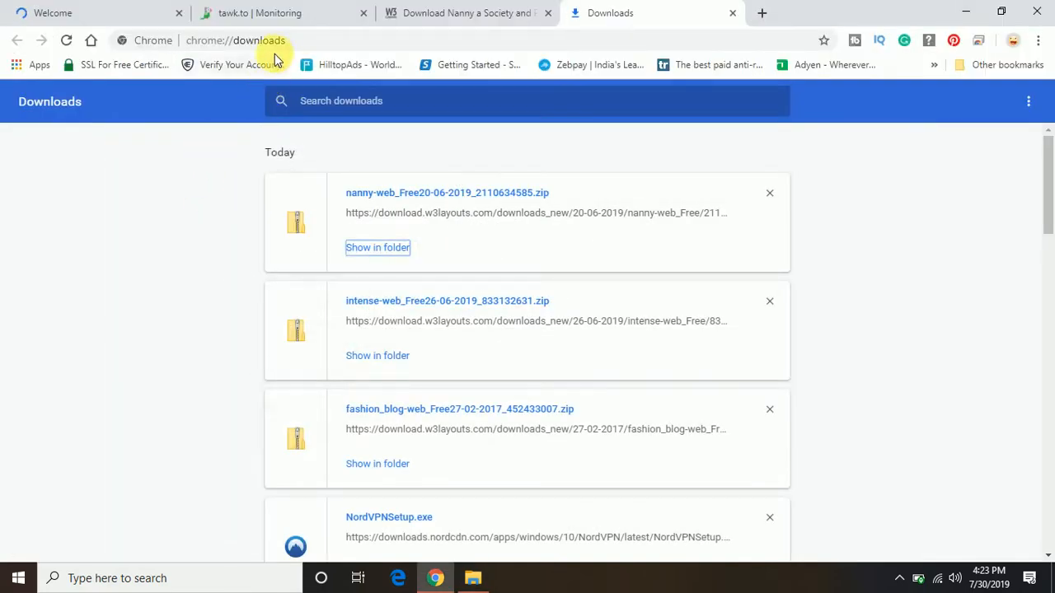
click(461, 12)
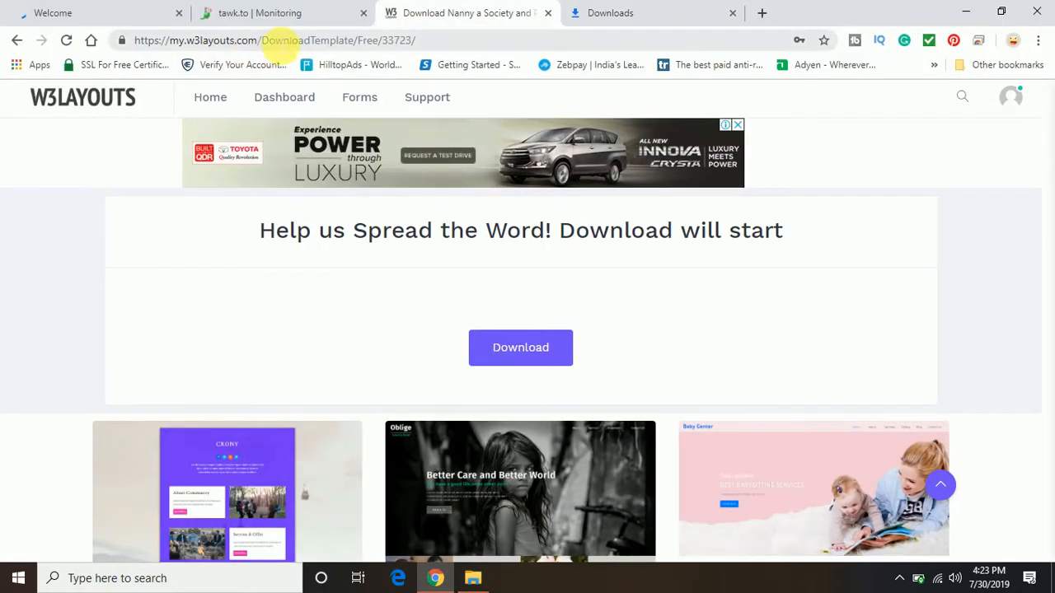